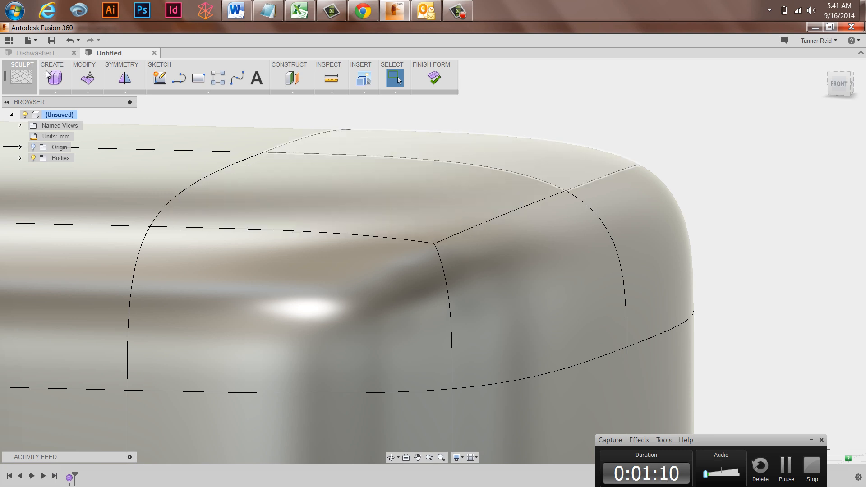
Move two edge loops inward toward the box corner with Edit Form to sharpen it.
click(87, 78)
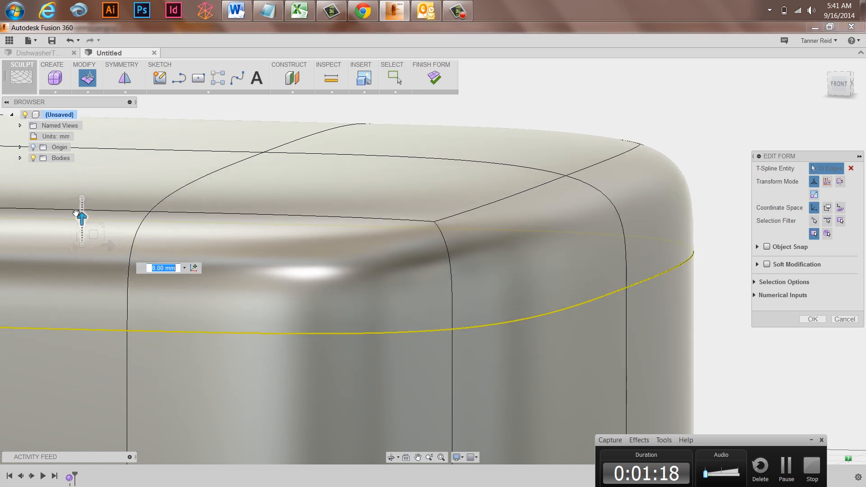
click(188, 185)
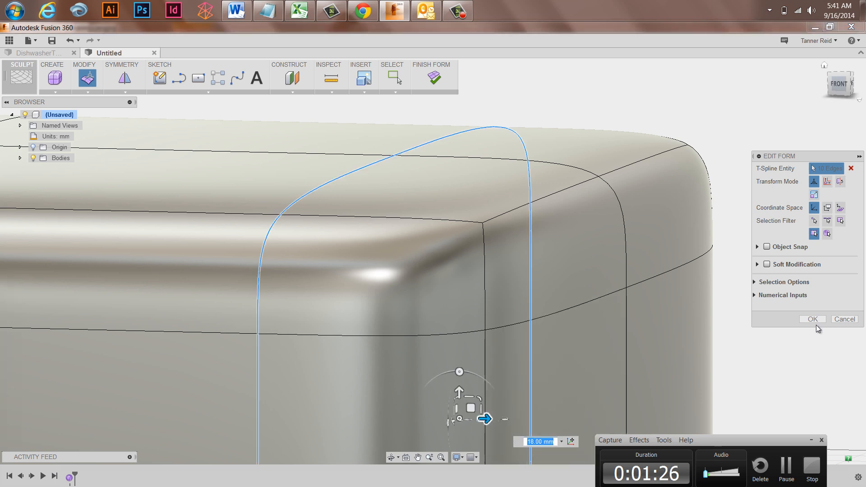
click(813, 320)
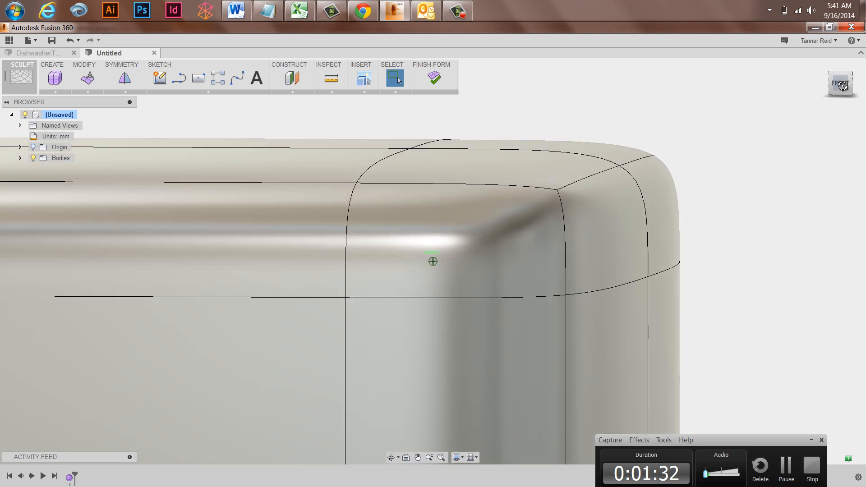
Create a T-spline box with dimension 13 and low face counts per side.
click(54, 77)
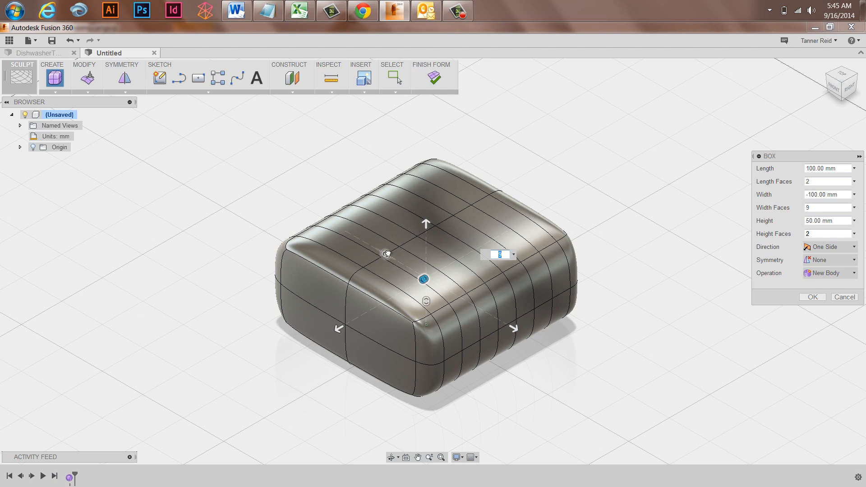
text(13)
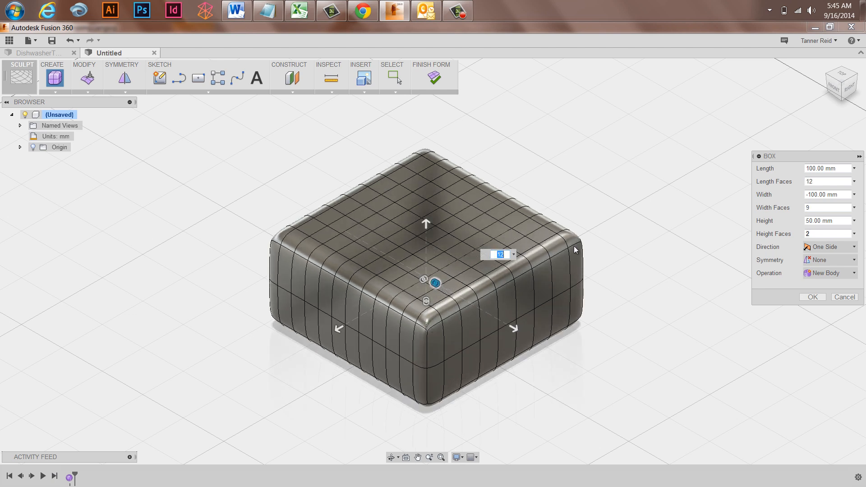
click(812, 297)
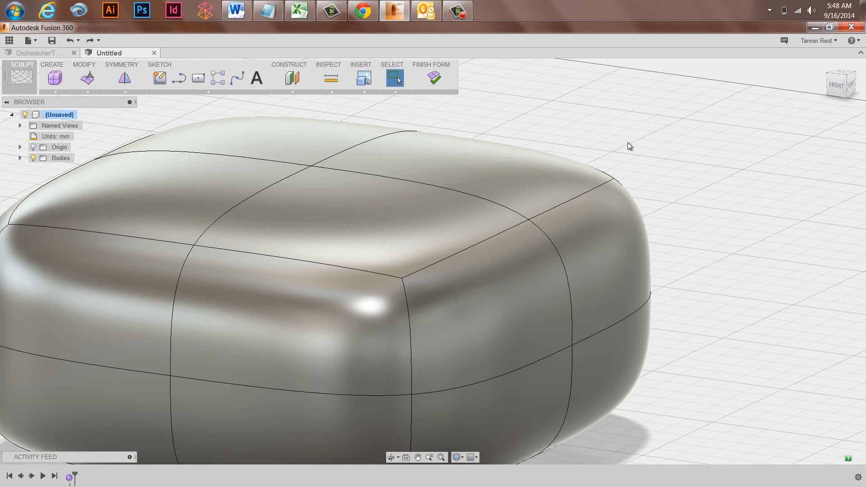
mouse_move(497, 144)
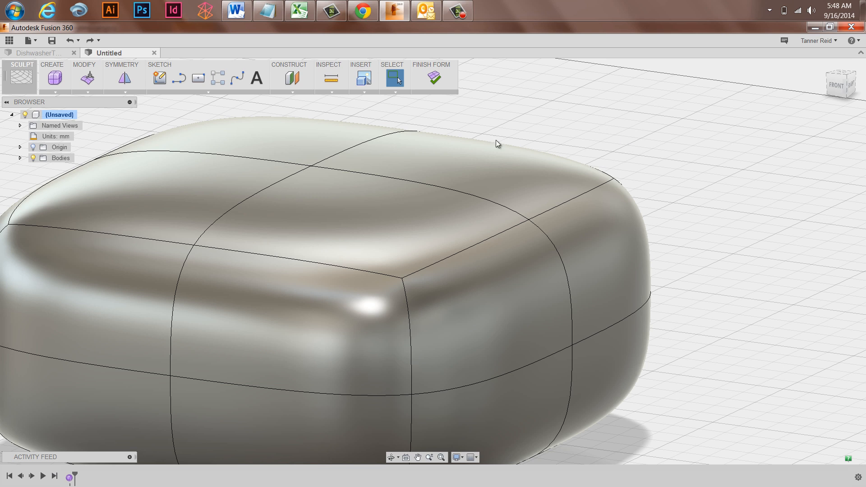
Crease the top edge of the soft T-spline box.
click(86, 77)
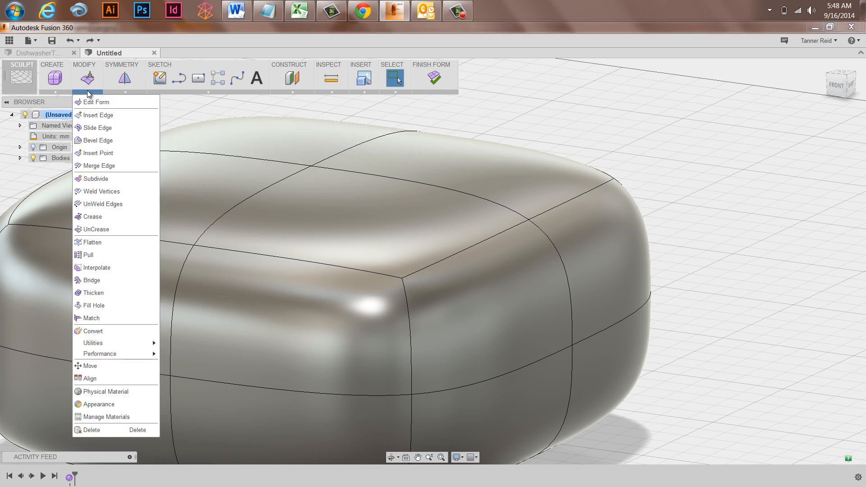
click(92, 216)
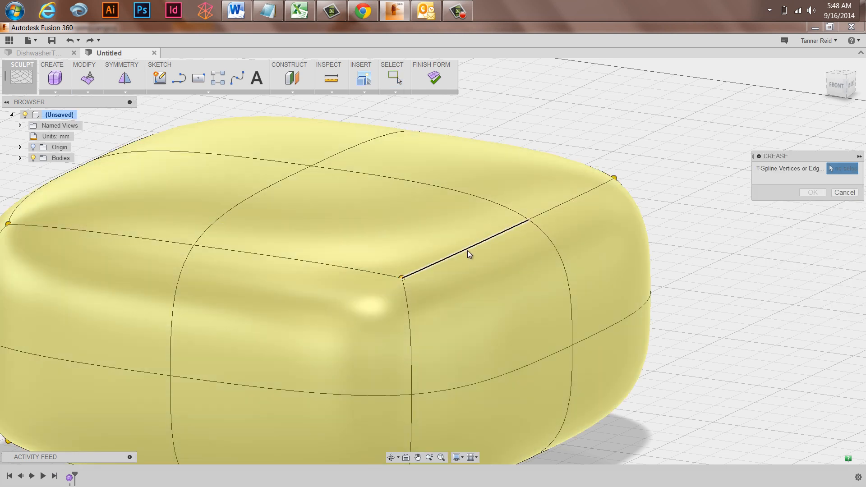
click(476, 243)
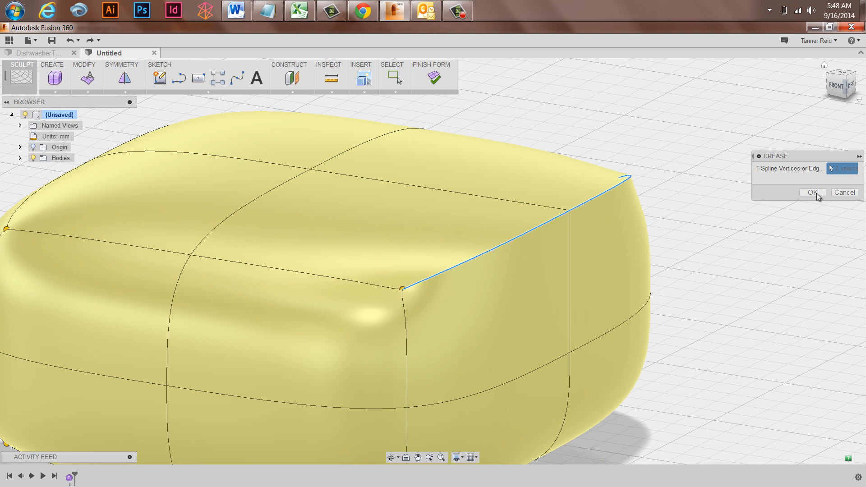
click(812, 192)
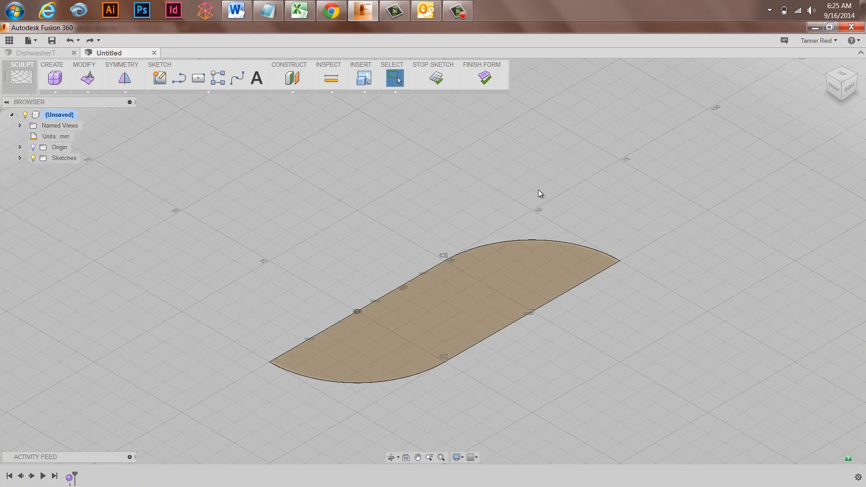
Extrude the rounded sketch profile upward 28 mm into a T-spline body.
click(449, 318)
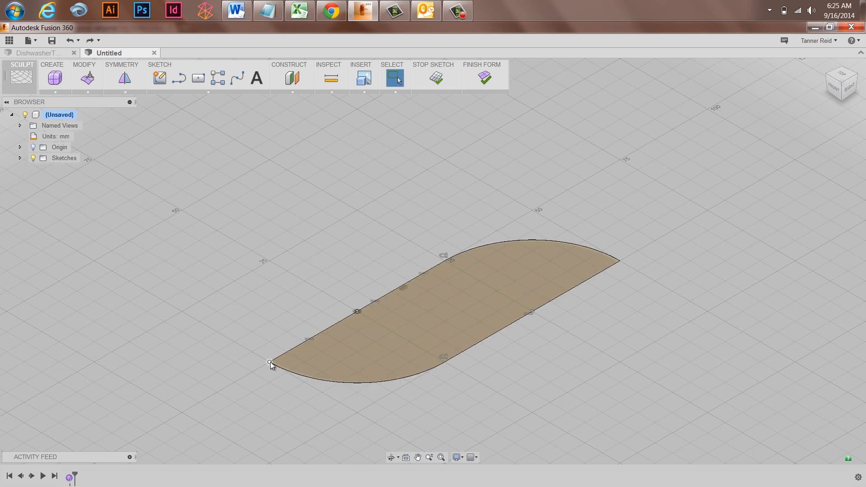
mouse_move(65, 95)
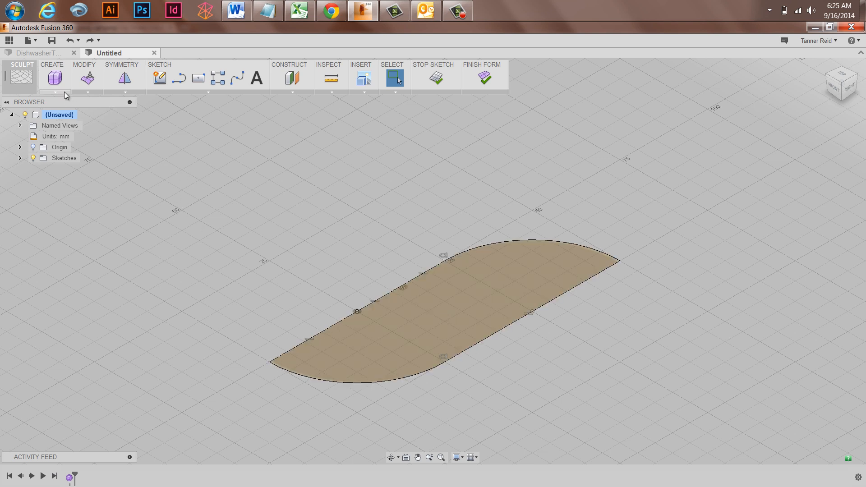
click(55, 77)
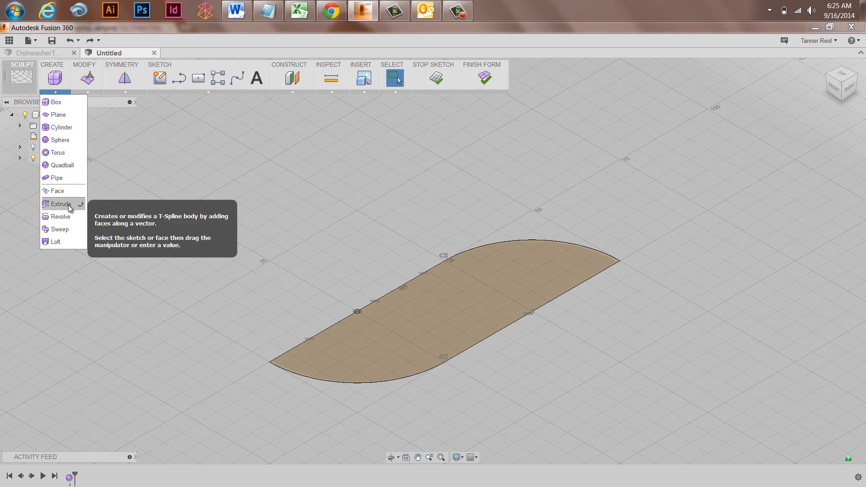
click(59, 204)
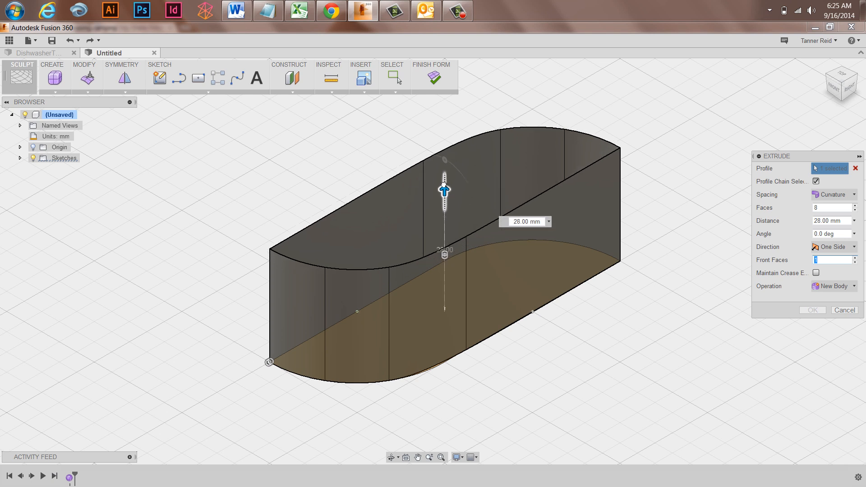
click(812, 310)
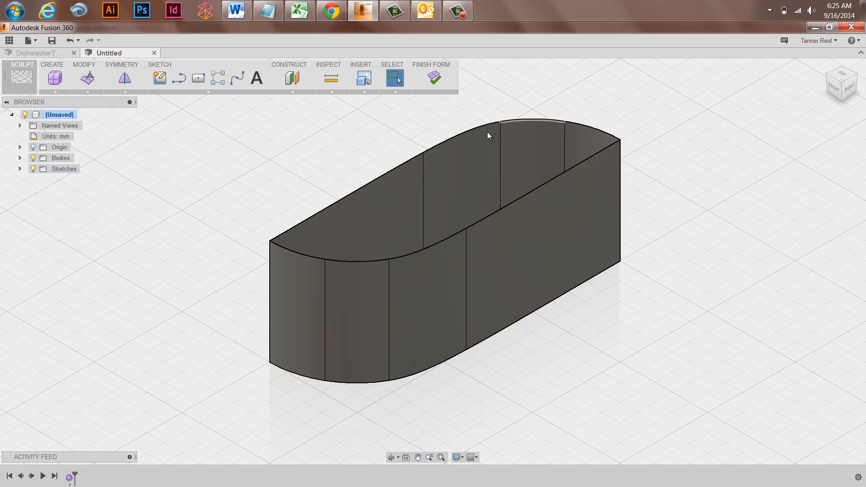
mouse_move(573, 129)
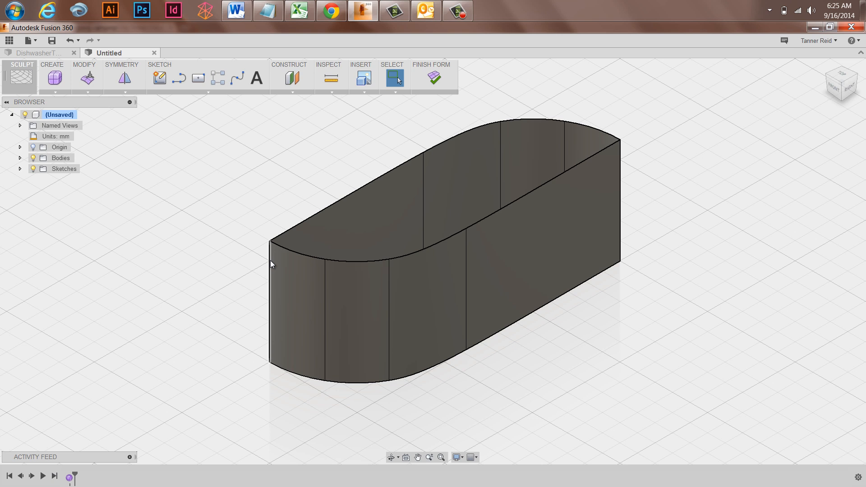
mouse_move(133, 123)
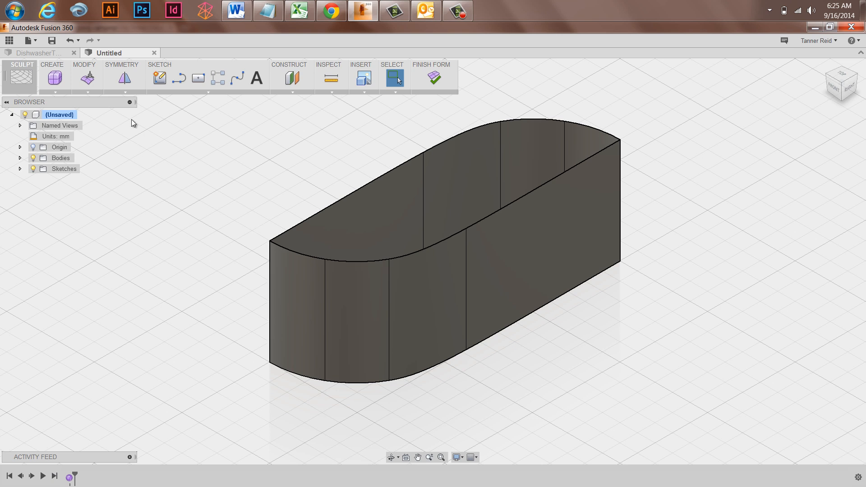
Start the UnCrease tool from the Modify menu.
click(87, 91)
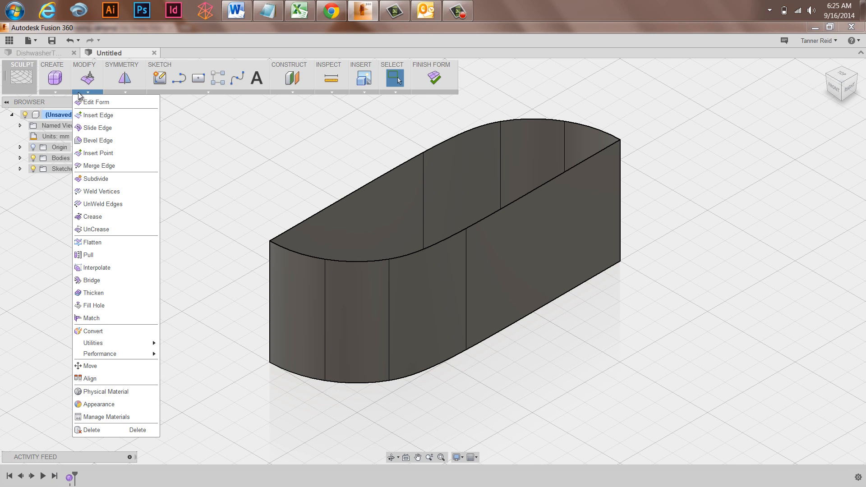
mouse_move(96, 229)
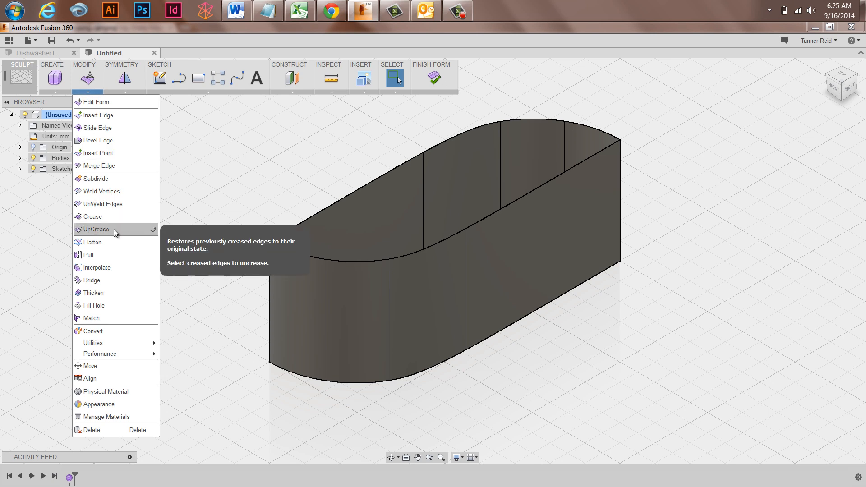
click(96, 229)
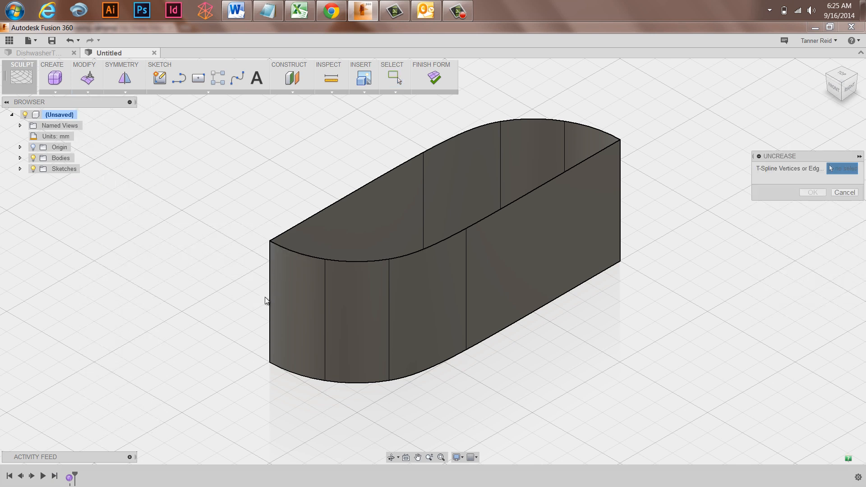